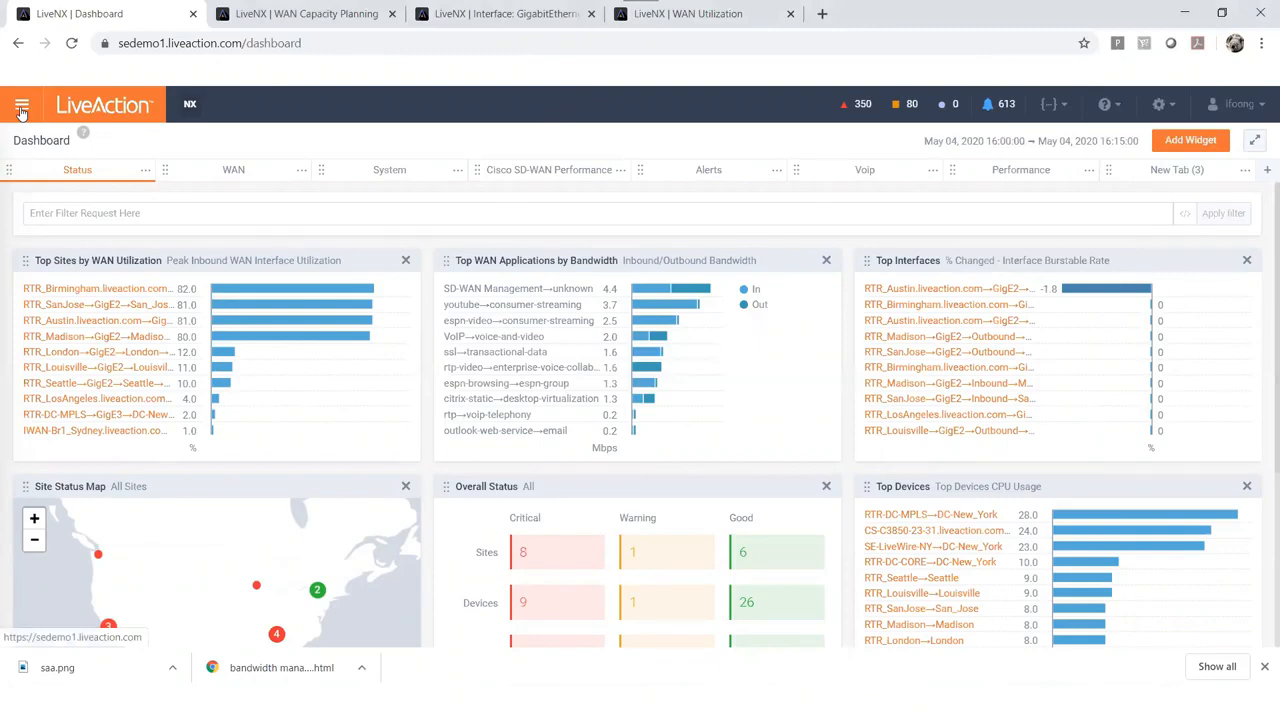
- Show the WAN Capacity Planning report with per-site monthly 95th-percentile utilization
{"action": "left_click", "coordinate": [22, 104]}
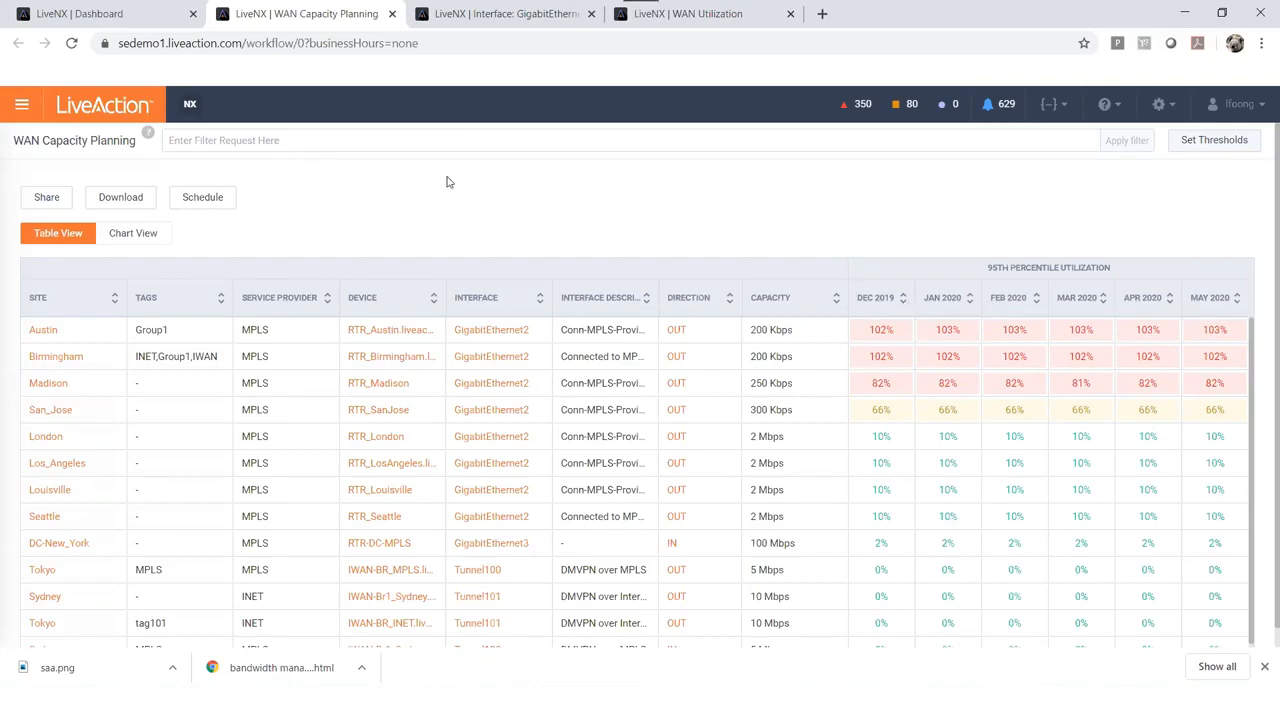
- Add a Site filter set to Madison, leaving its single 250 Kbps interface at about 82%
{"action": "left_click", "coordinate": [228, 140]}
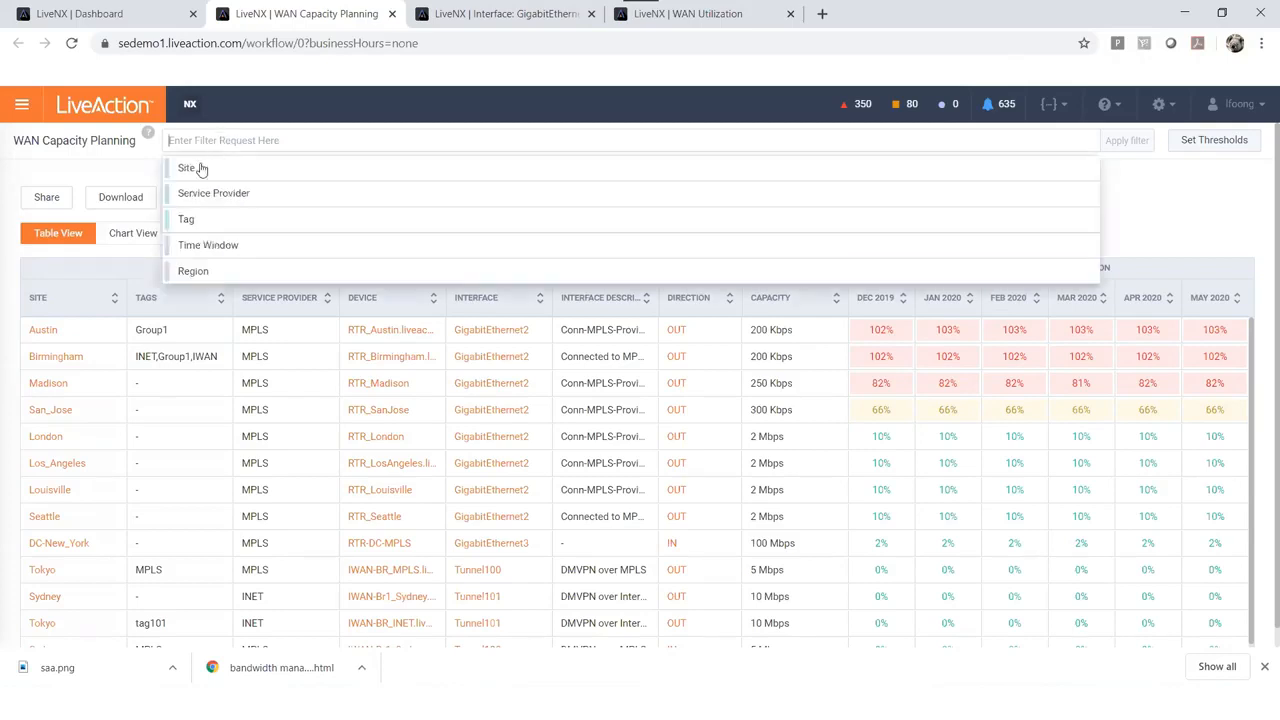
{"action": "mouse_move", "coordinate": [188, 168]}
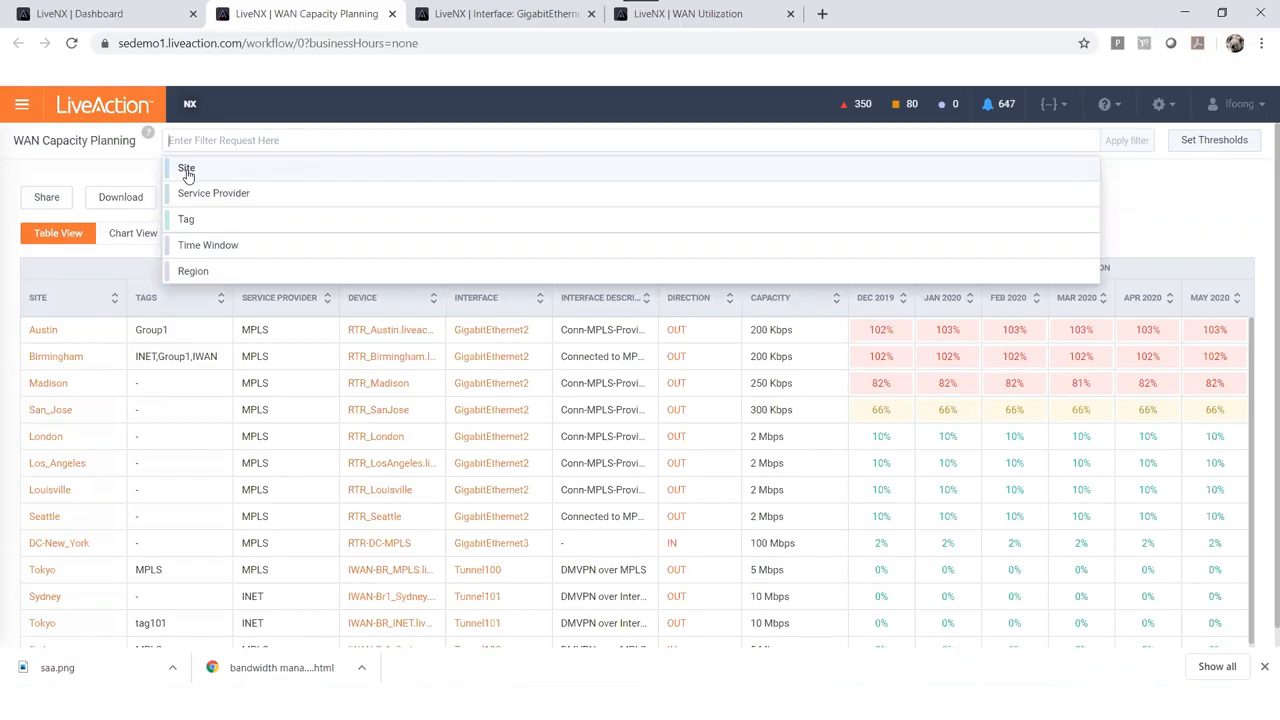
{"action": "left_click", "coordinate": [186, 168]}
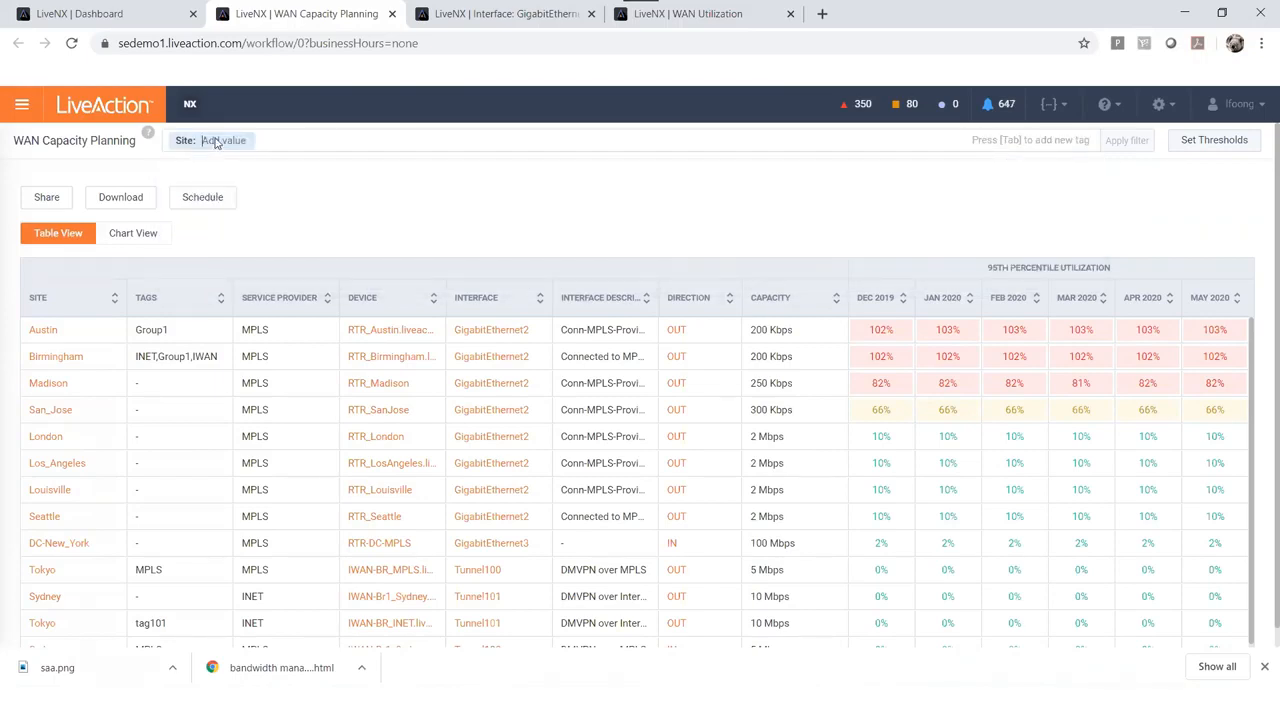
{"action": "left_click", "coordinate": [222, 140]}
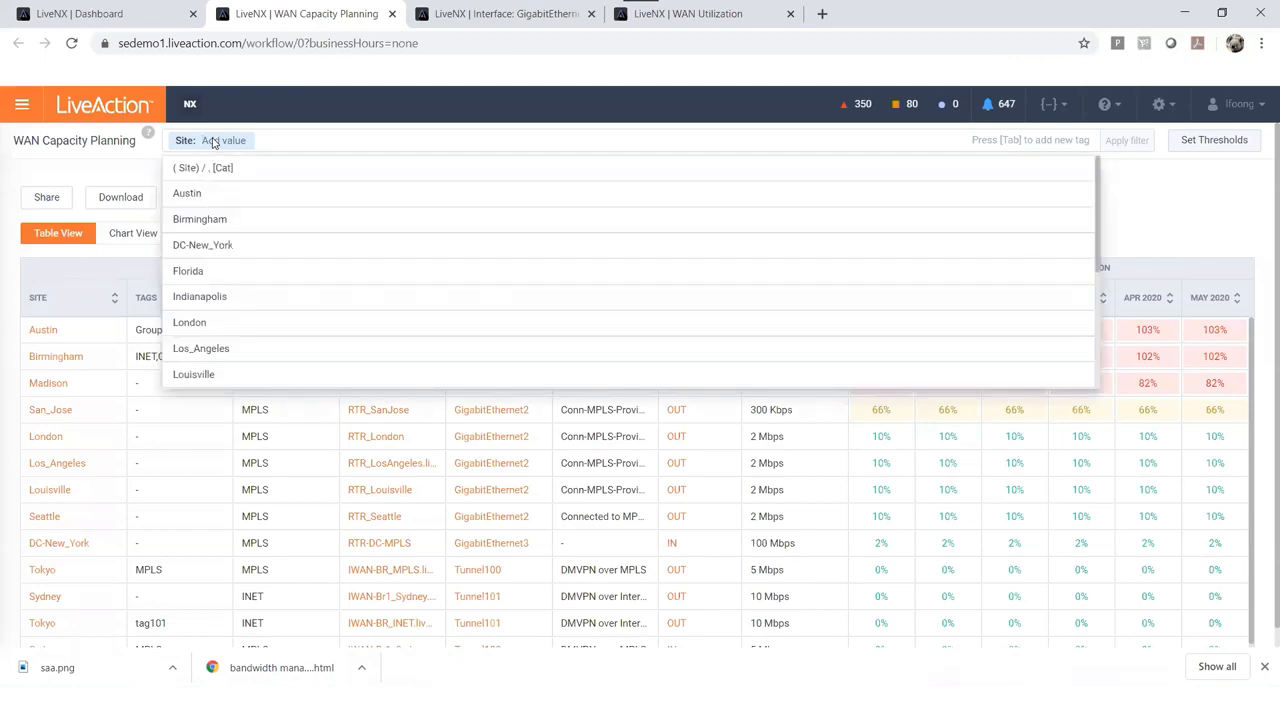
{"action": "type", "text": "m"}
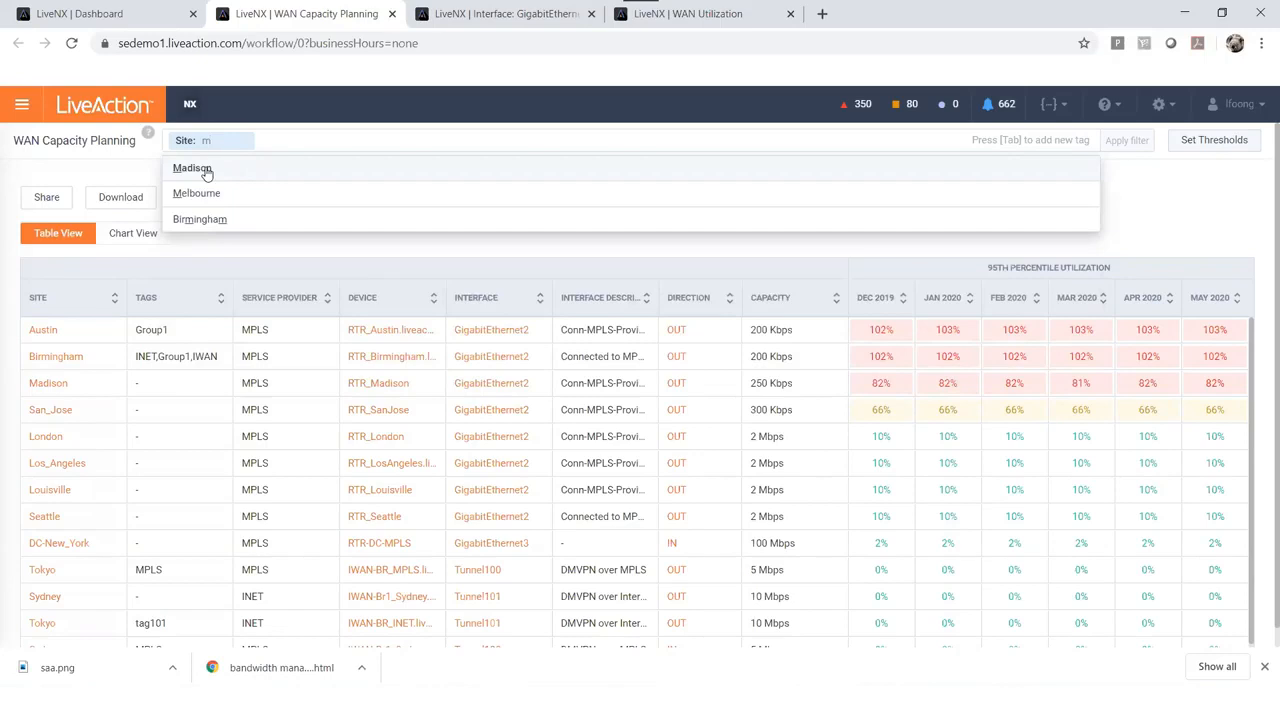
{"action": "left_click", "coordinate": [192, 168]}
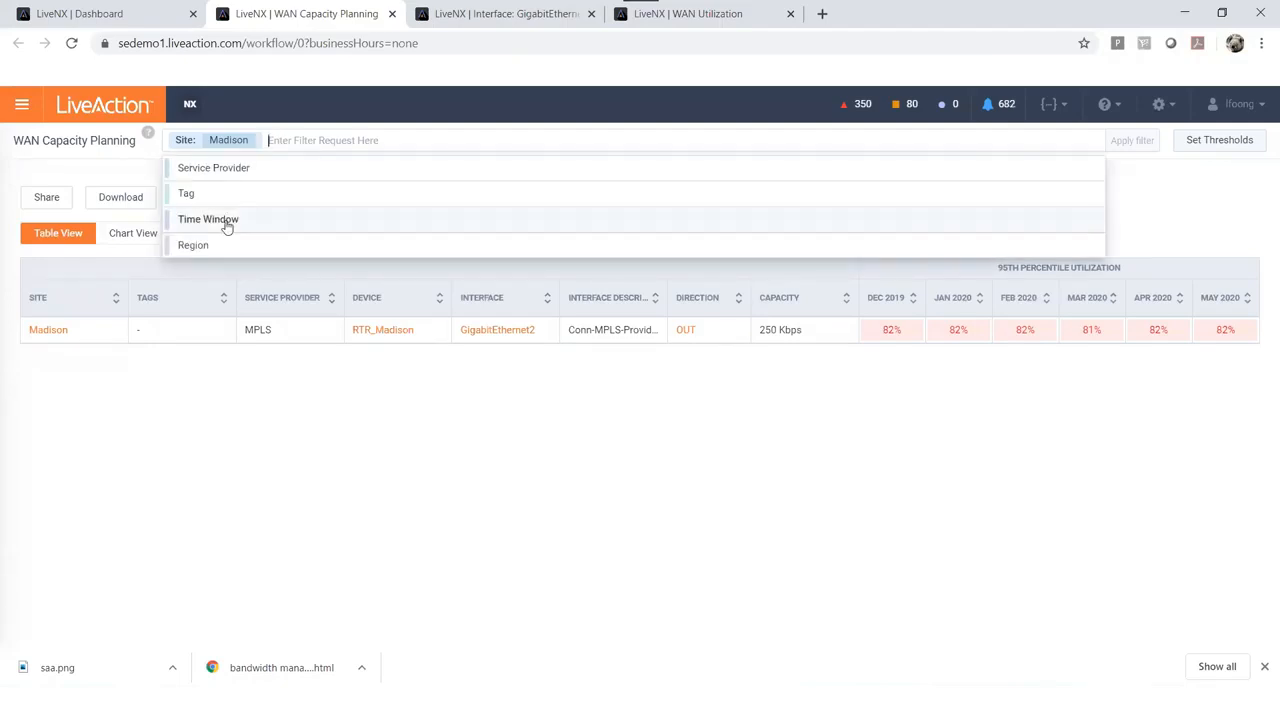
- Add a Time Window filter set to Business Hours Only for the Madison report
{"action": "left_click", "coordinate": [208, 218]}
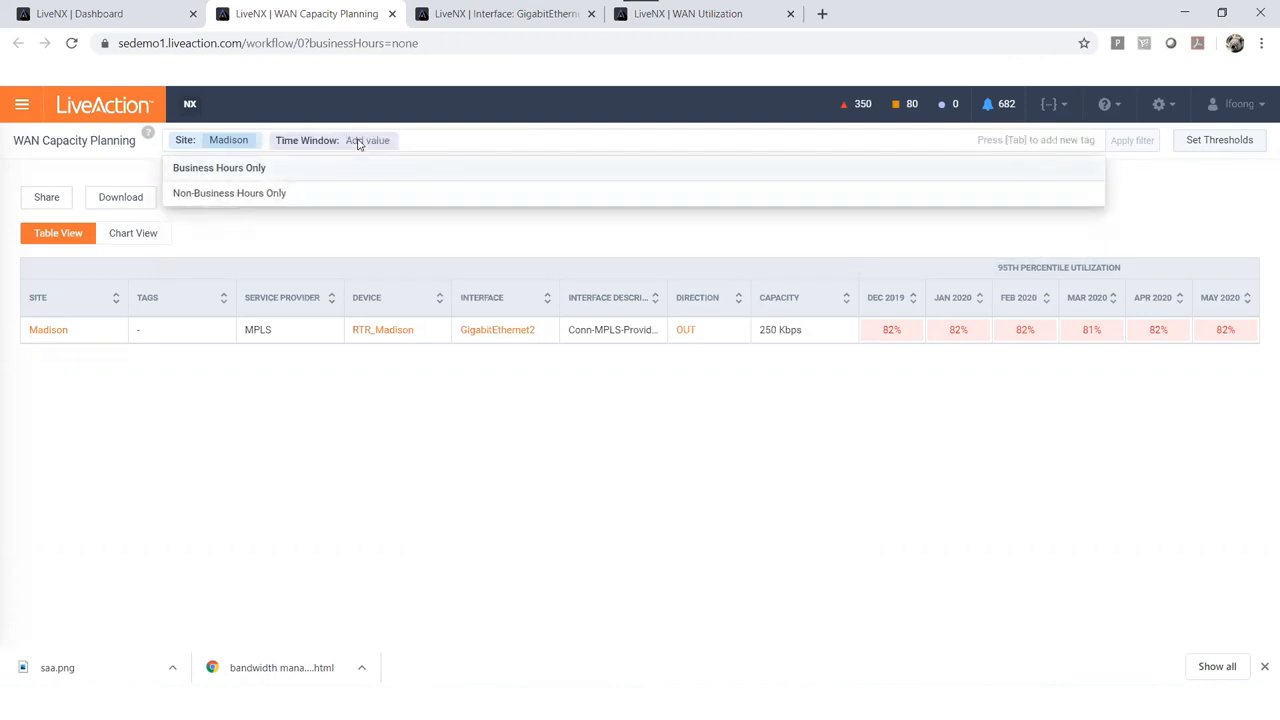
{"action": "left_click", "coordinate": [220, 168]}
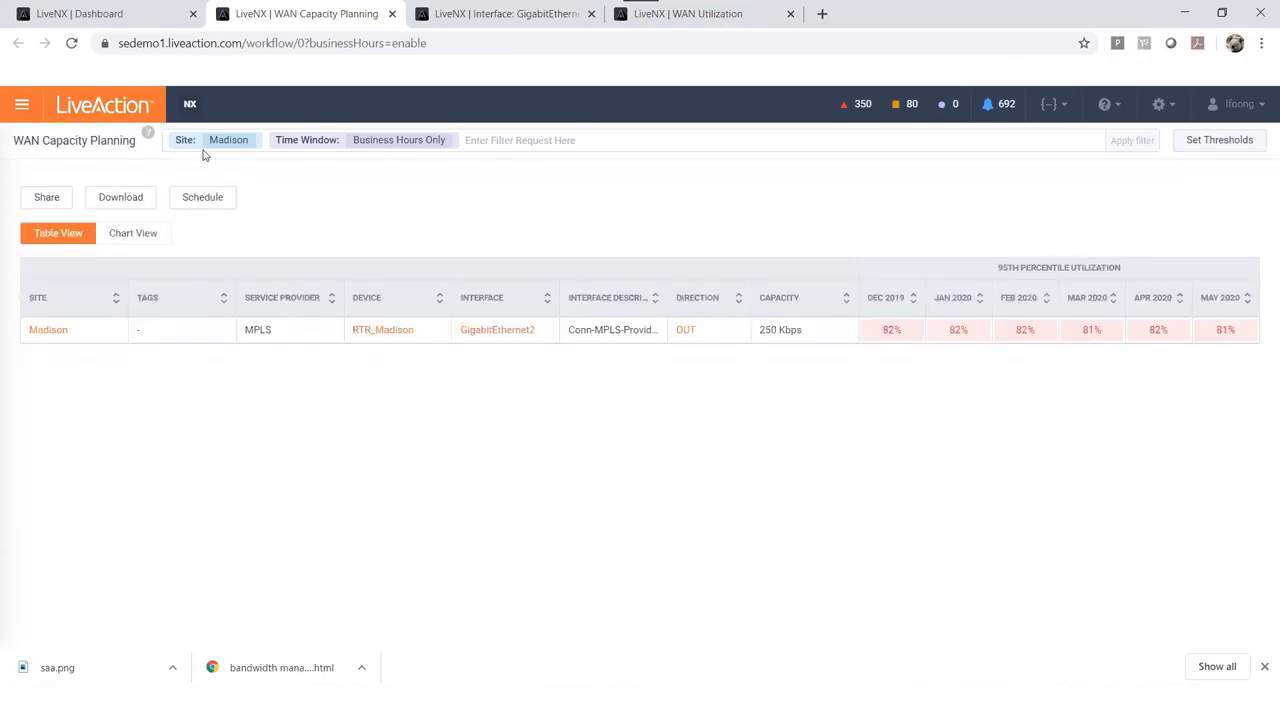
{"action": "mouse_move", "coordinate": [306, 190]}
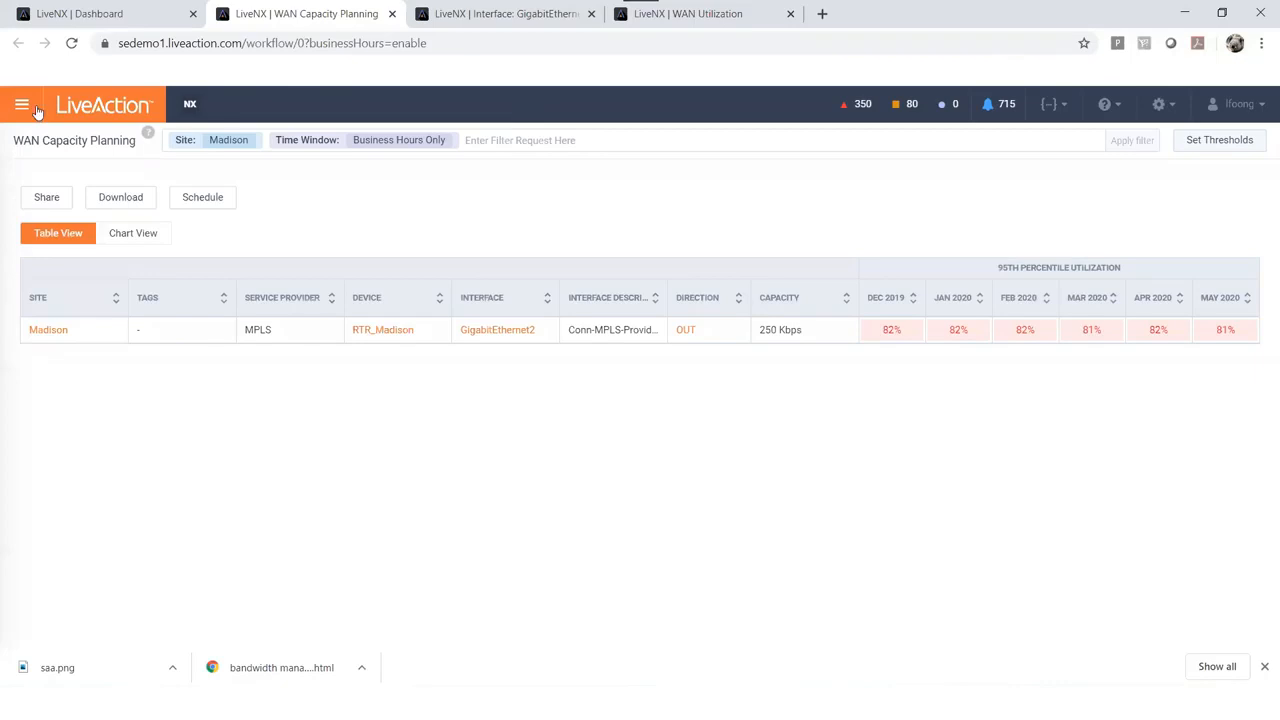
- Expand the main navigation sidebar listing the LiveNX stories
{"action": "left_click", "coordinate": [22, 104]}
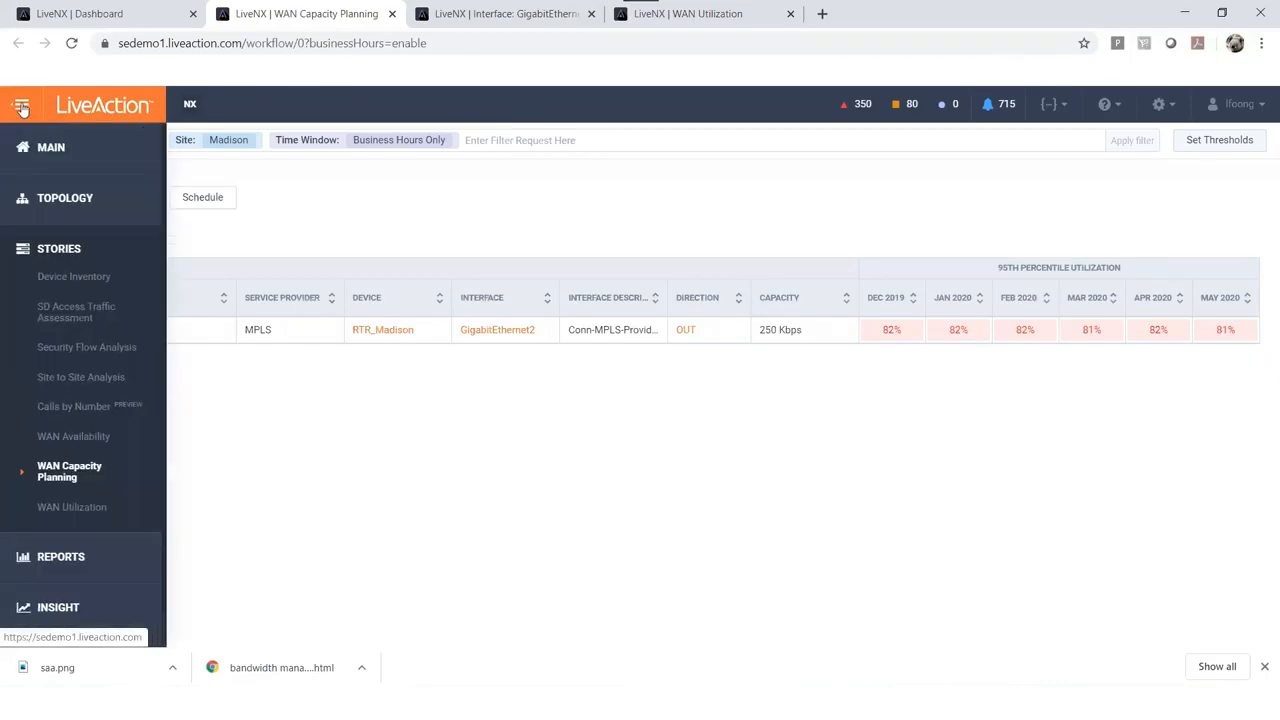
{"action": "mouse_move", "coordinate": [72, 508]}
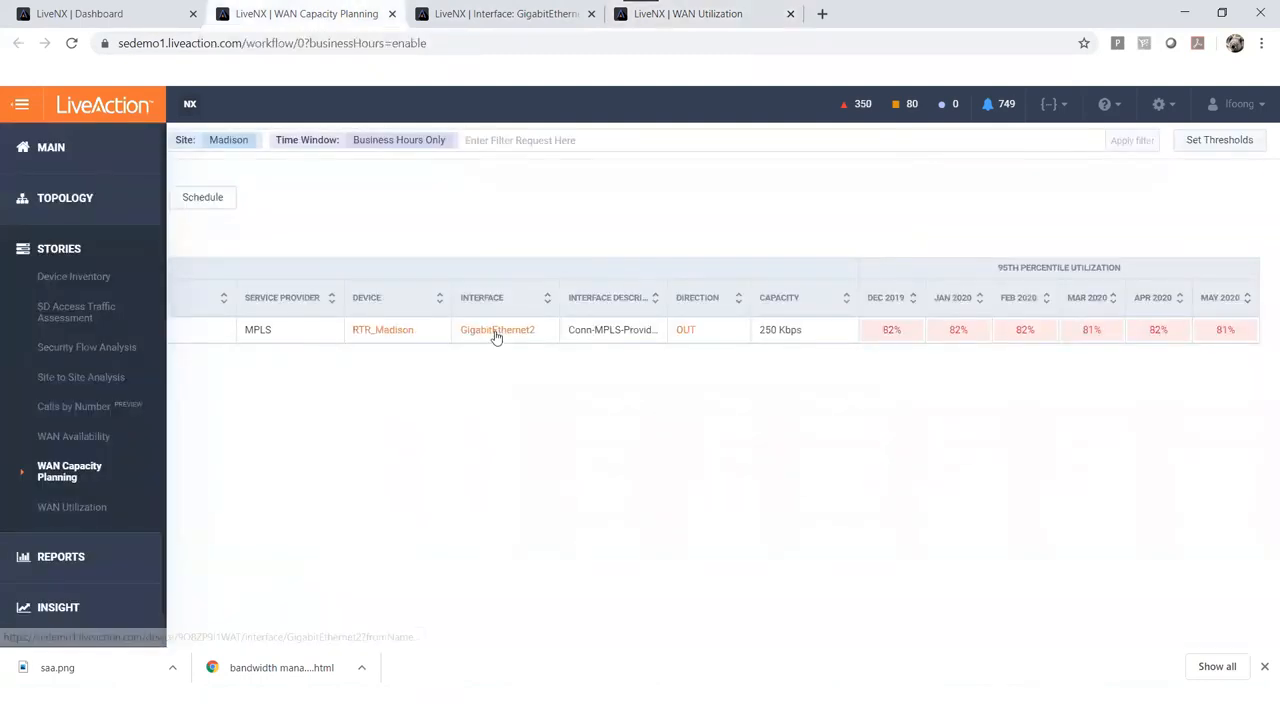
- Show Madison's GigabitEthernet2 detail report down to its Interface Bandwidth and Utilization charts
{"action": "left_click", "coordinate": [496, 328]}
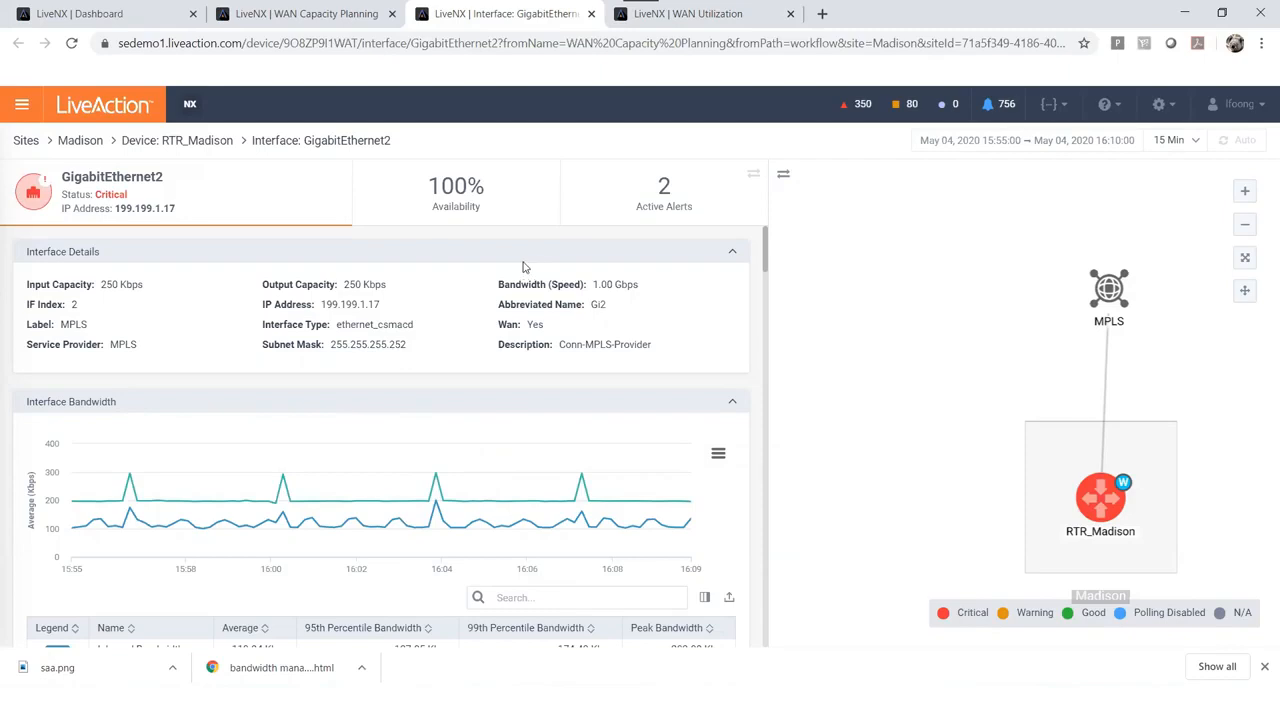
{"action": "scroll", "scroll_direction": "down", "scroll_amount": 3}
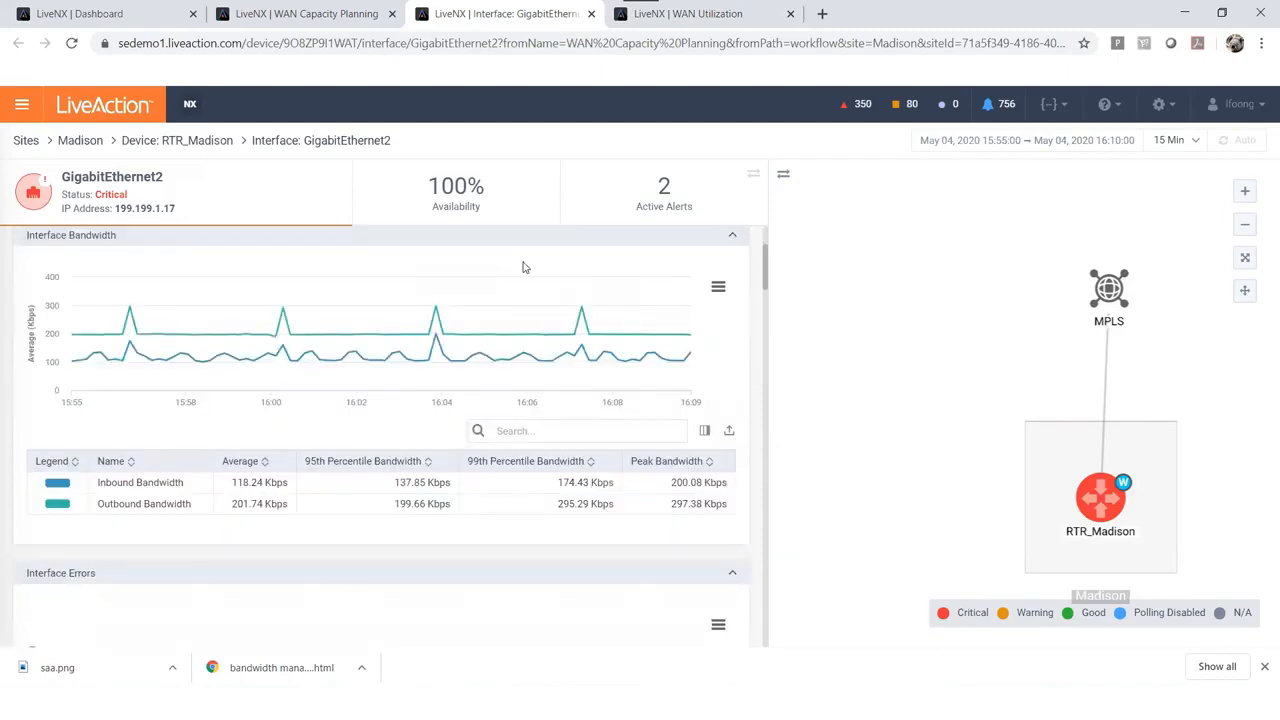
{"action": "scroll", "scroll_direction": "down", "scroll_amount": 3}
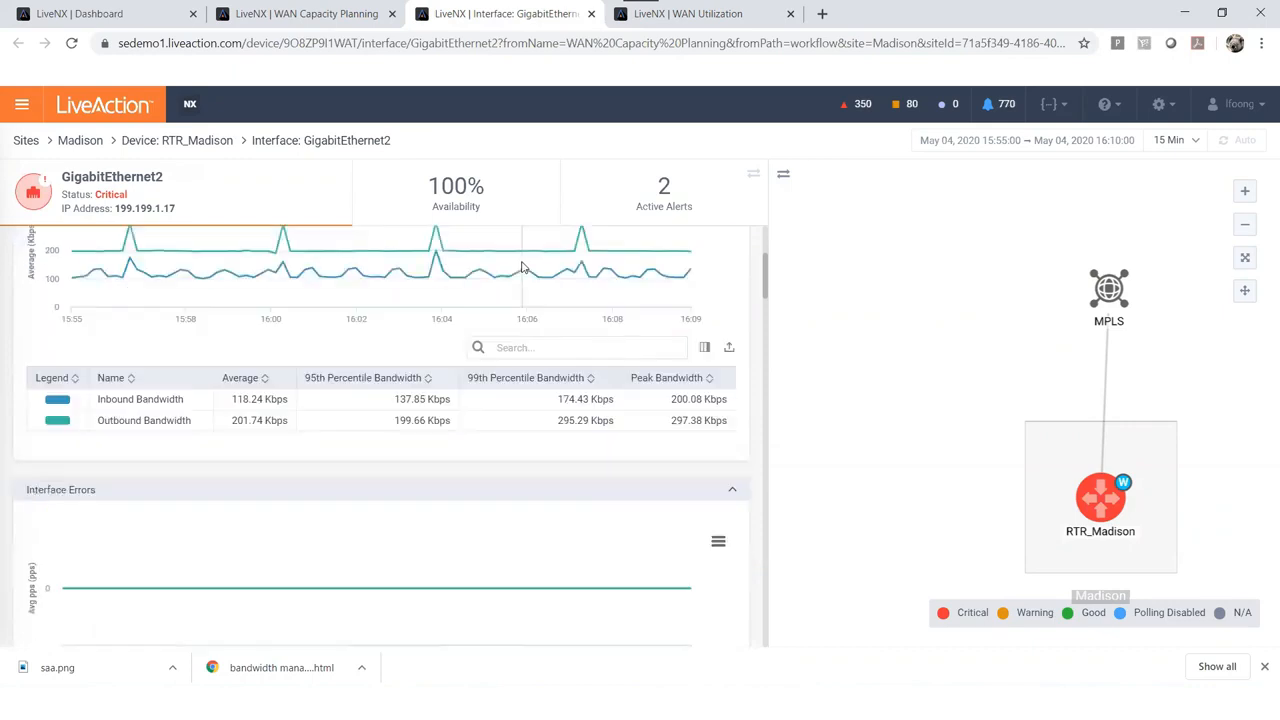
{"action": "scroll", "scroll_direction": "down", "scroll_amount": 3}
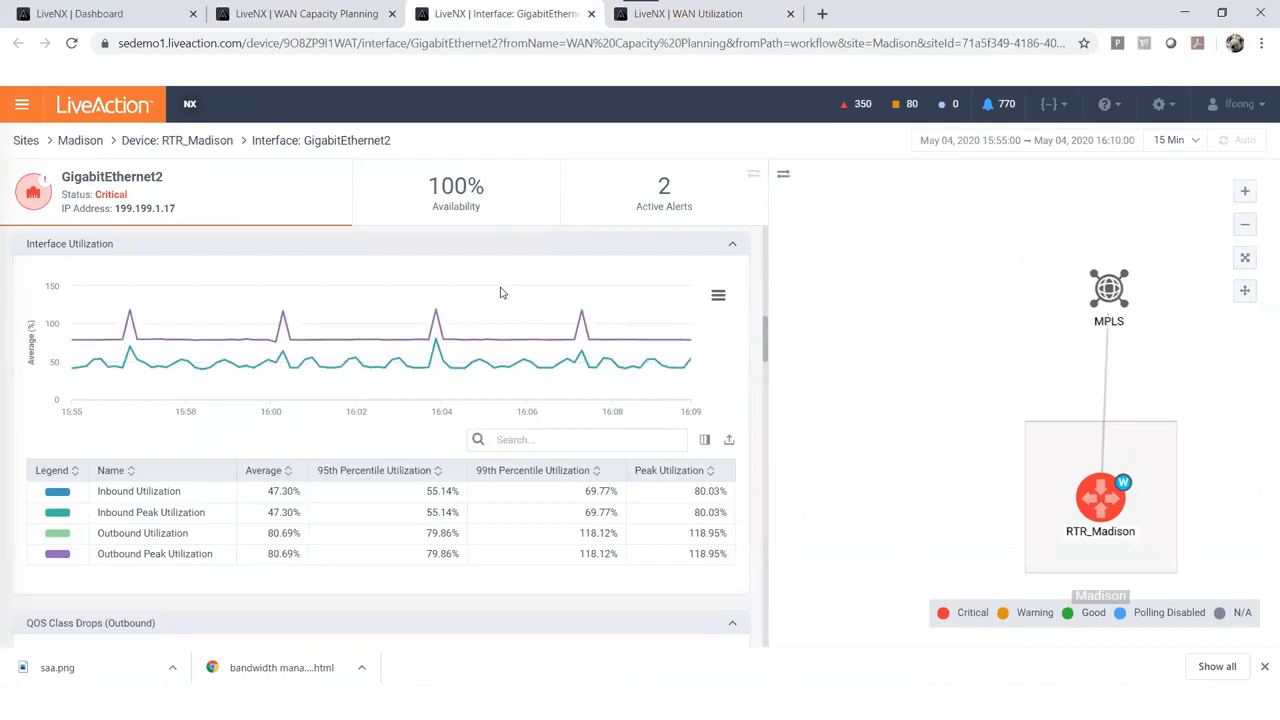
{"action": "mouse_move", "coordinate": [488, 328]}
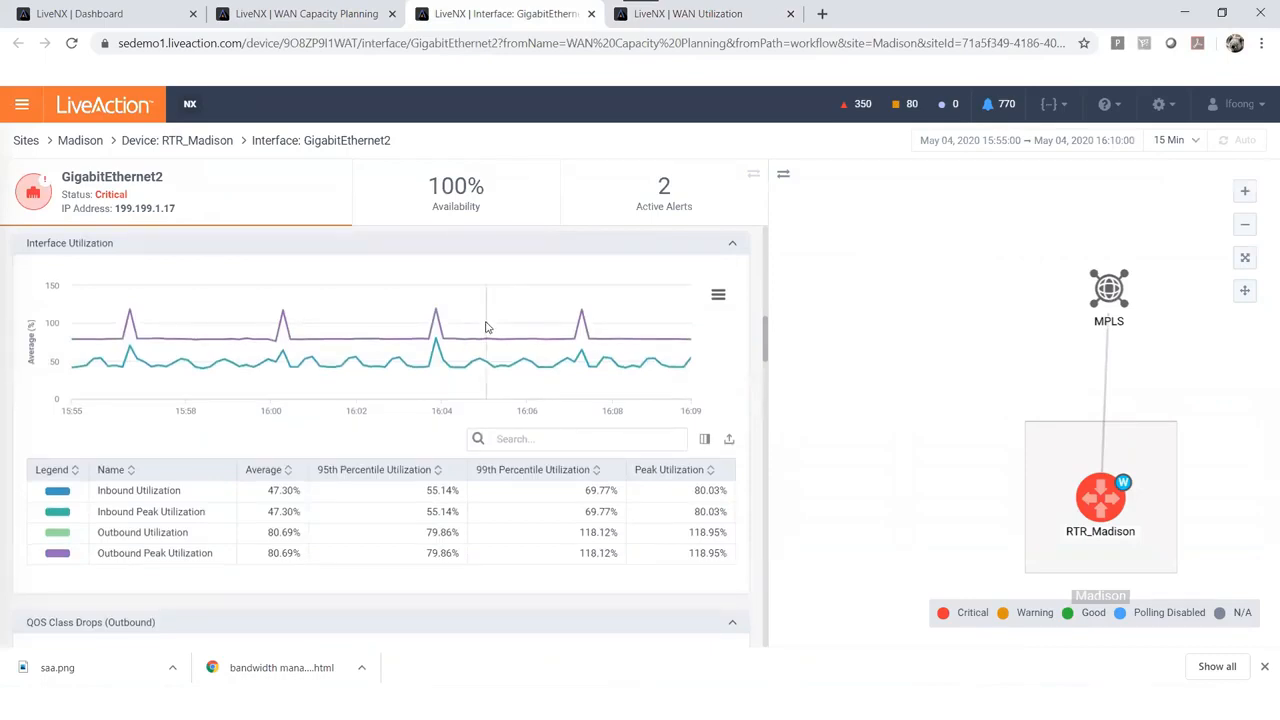
{"action": "scroll", "scroll_direction": "down", "scroll_amount": 3}
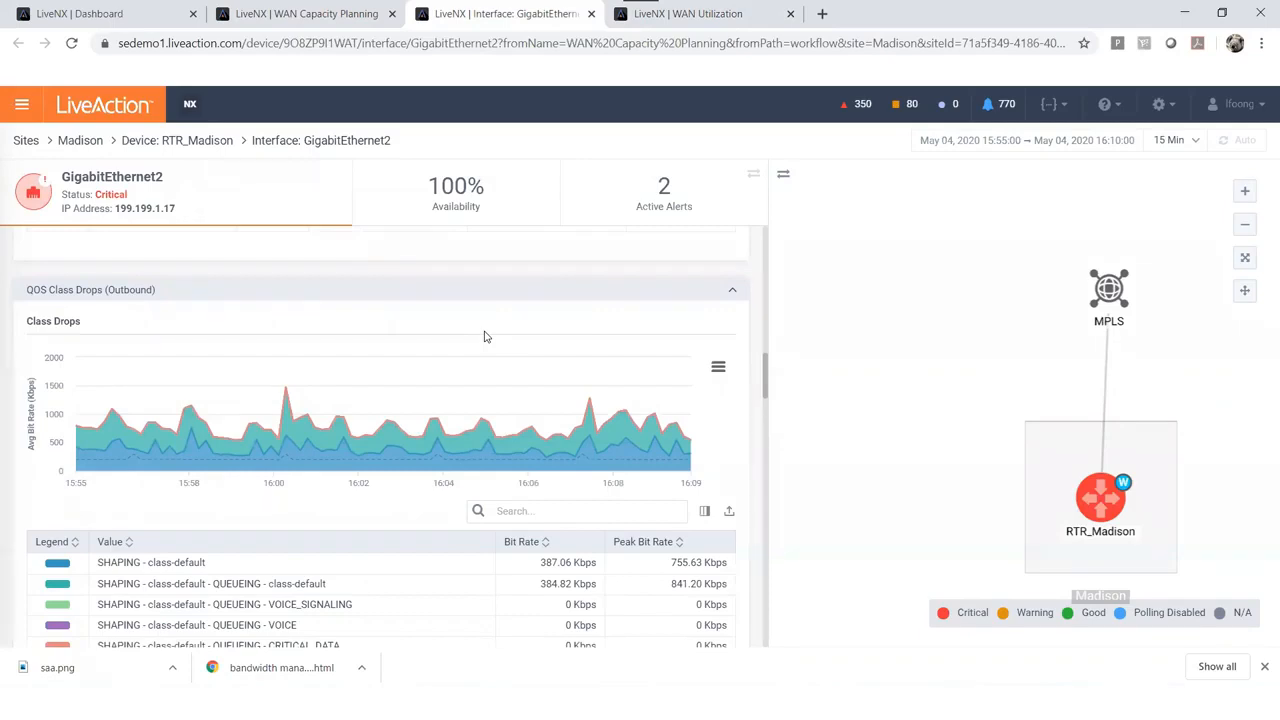
{"action": "scroll", "scroll_direction": "down", "scroll_amount": 3}
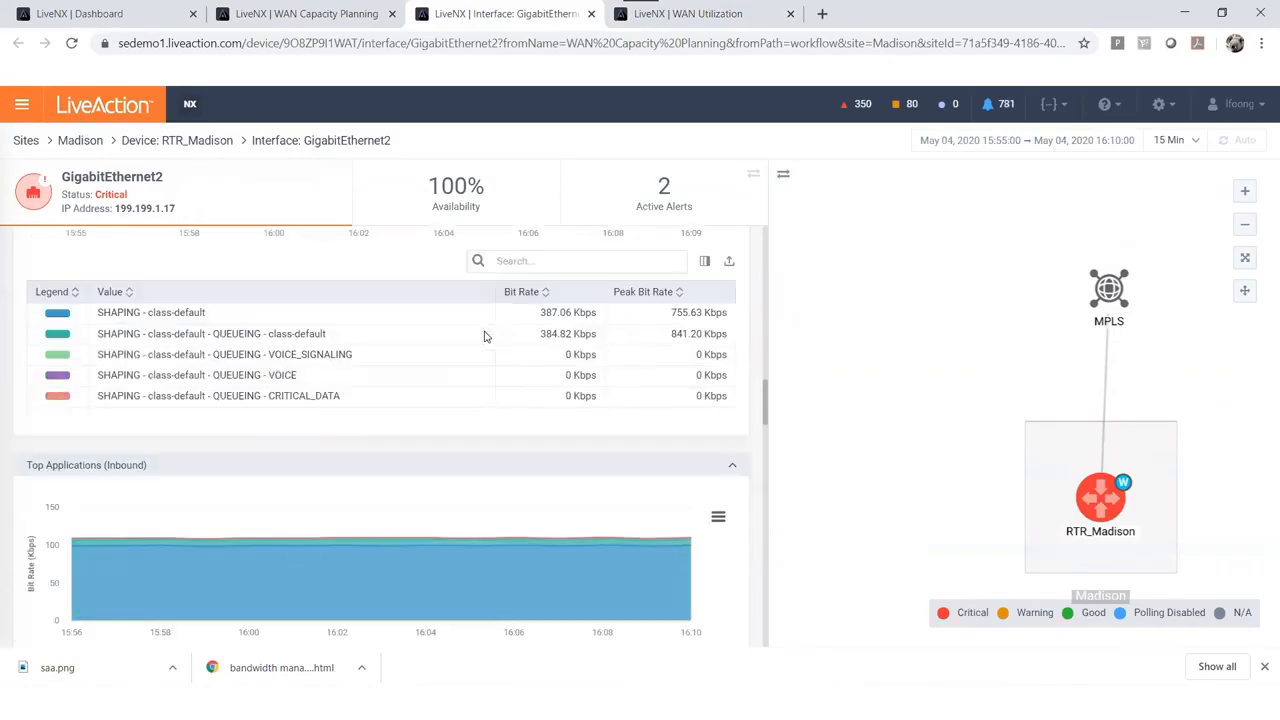
{"action": "scroll", "scroll_direction": "down", "scroll_amount": 3}
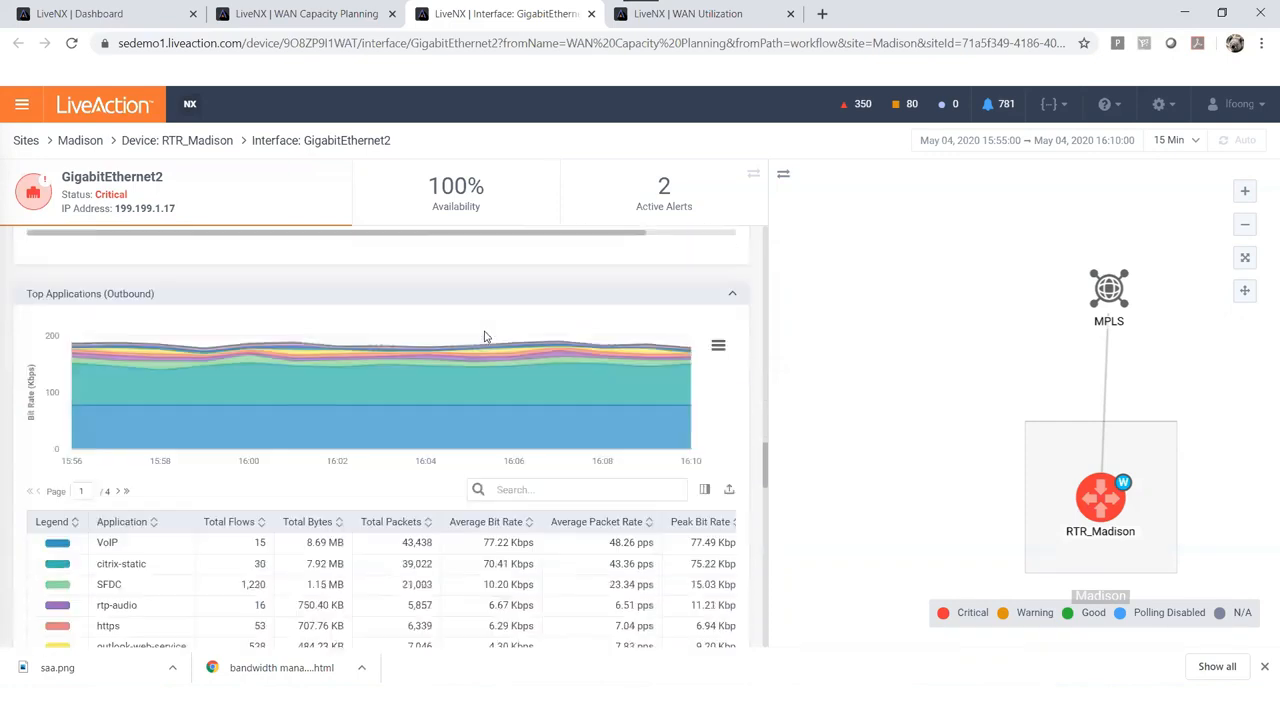
{"action": "scroll", "scroll_direction": "down", "scroll_amount": 3}
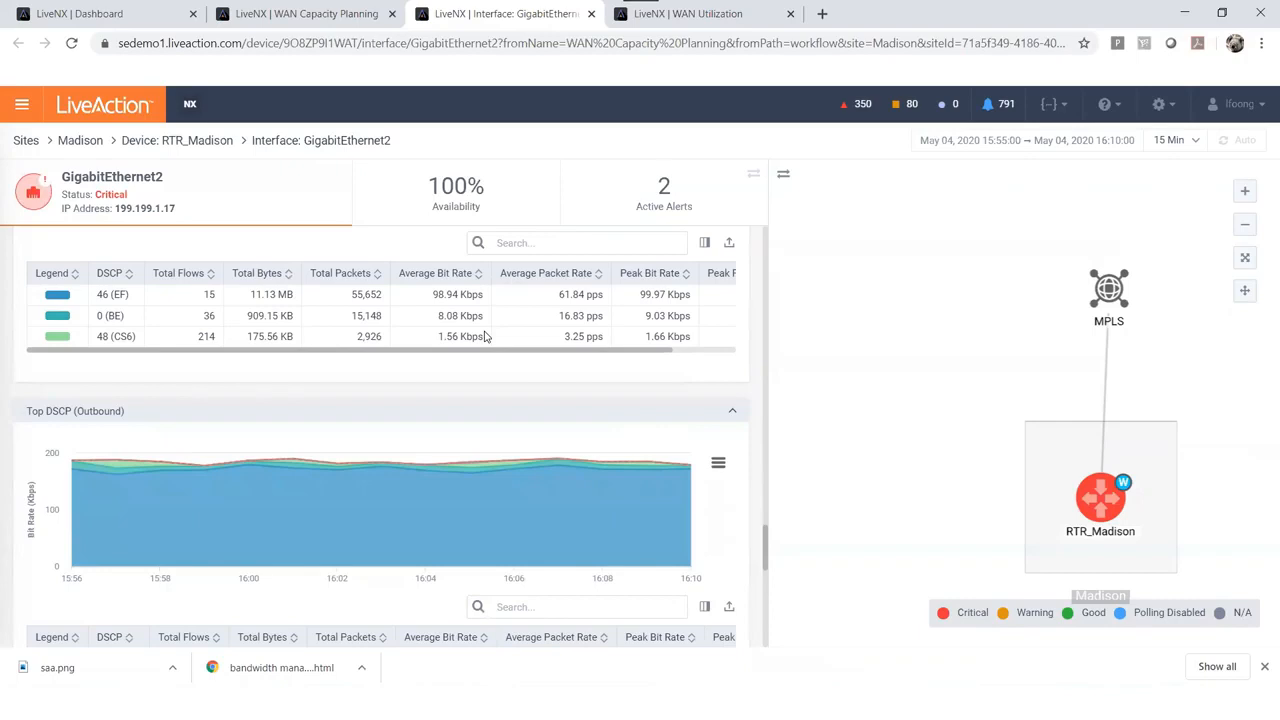
{"action": "scroll", "scroll_direction": "down", "scroll_amount": 3}
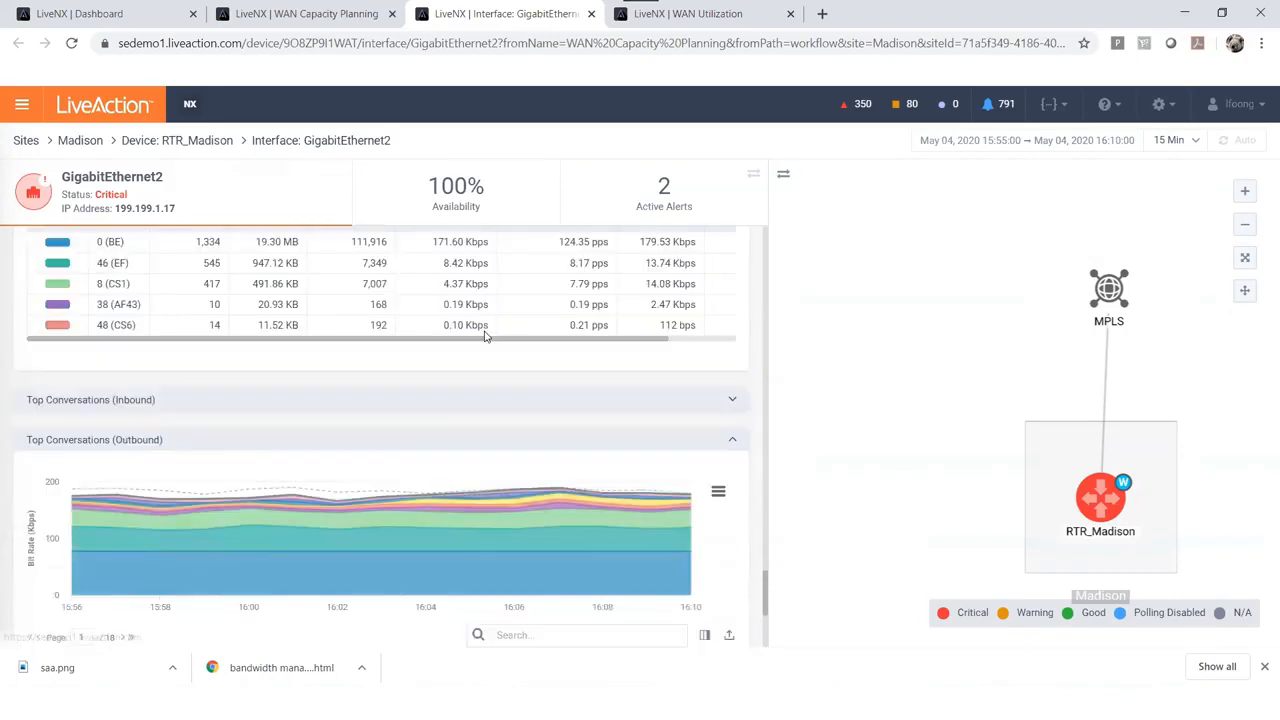
{"action": "scroll", "scroll_direction": "down", "scroll_amount": 3}
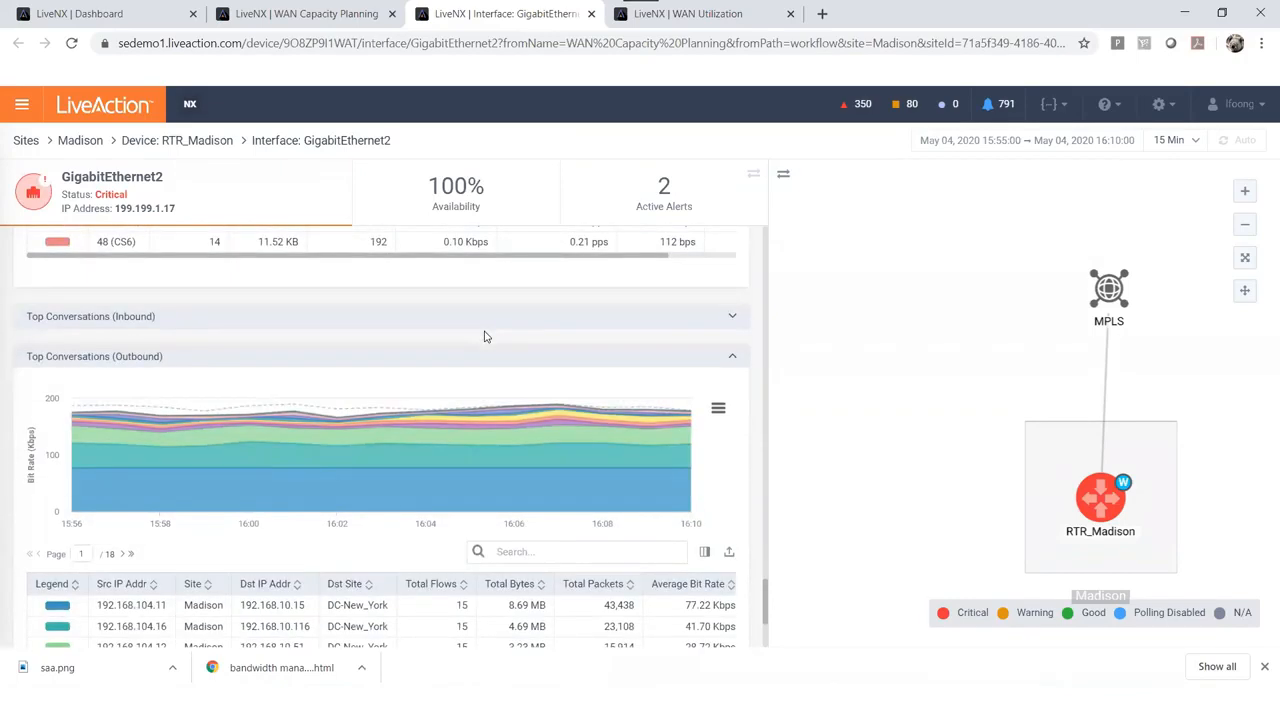